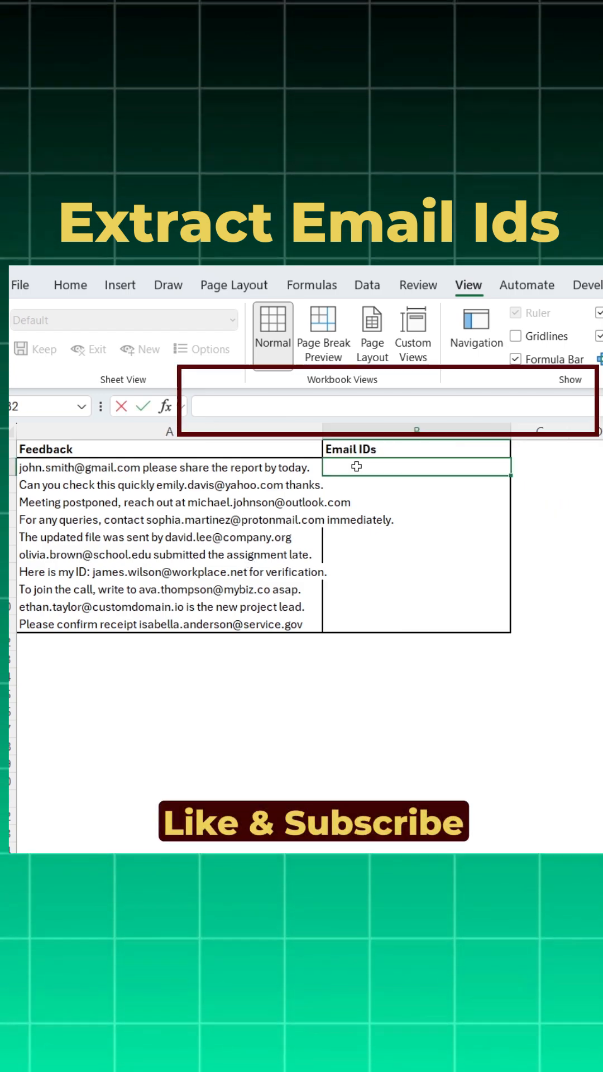
# Begin =REGEXEXTRACT in B2 with the feedback range A2:A11 as its text argument.
pyautogui.write('=reg')
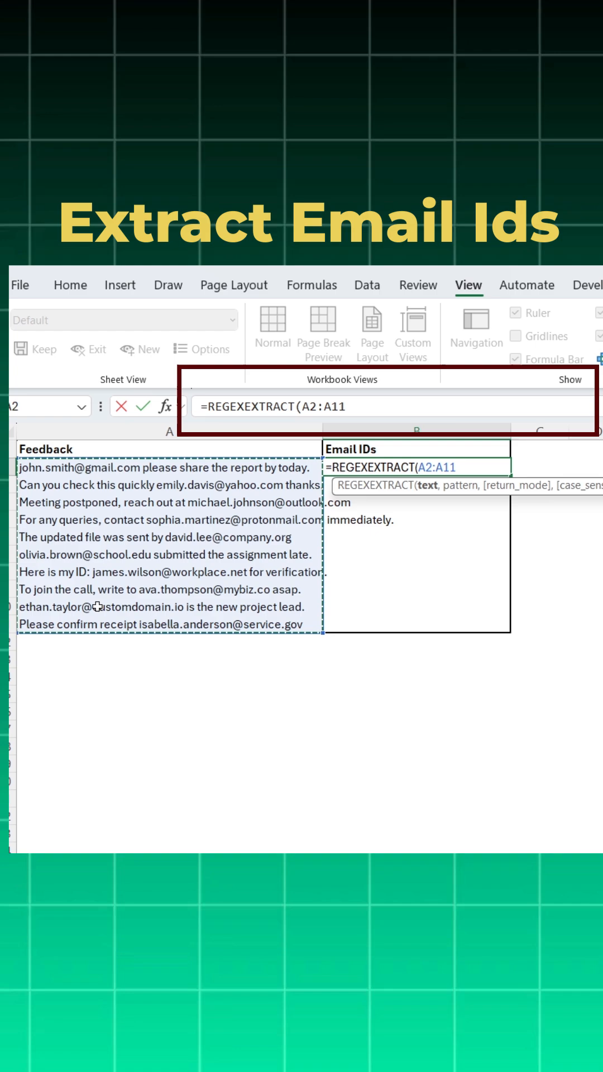
pyautogui.write(',')
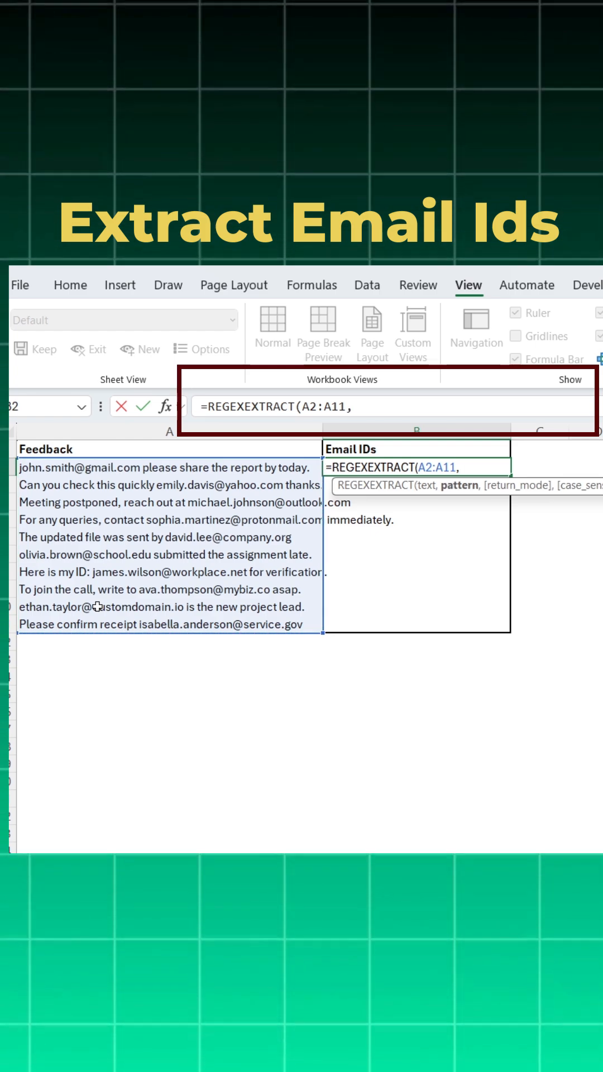
# Type the opening pattern "[A-Za-z._]+ for the username before the @ sign.
pyautogui.write('"[')
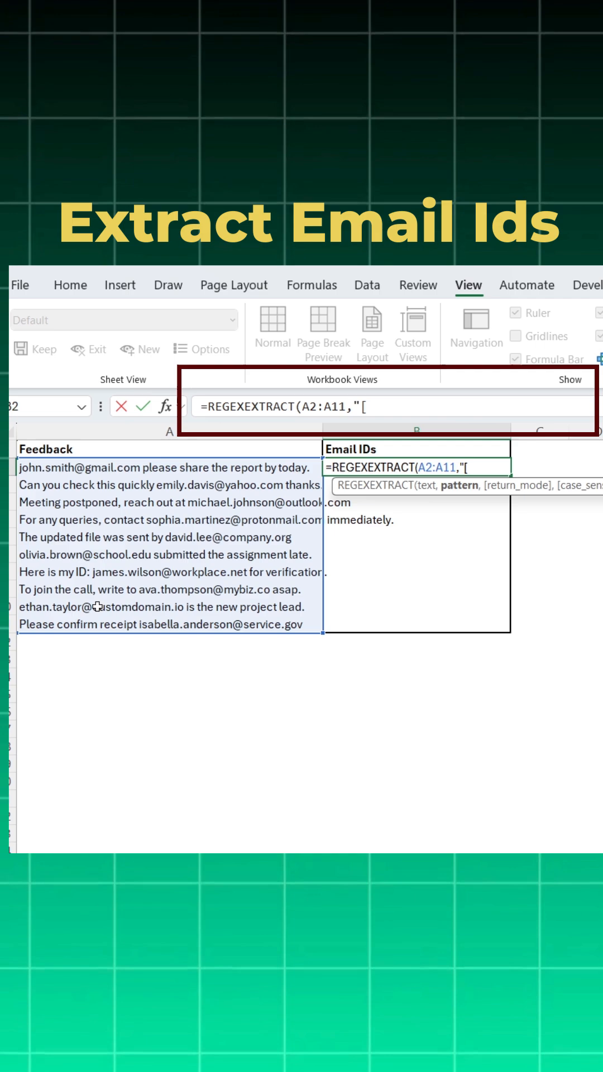
pyautogui.write('A-')
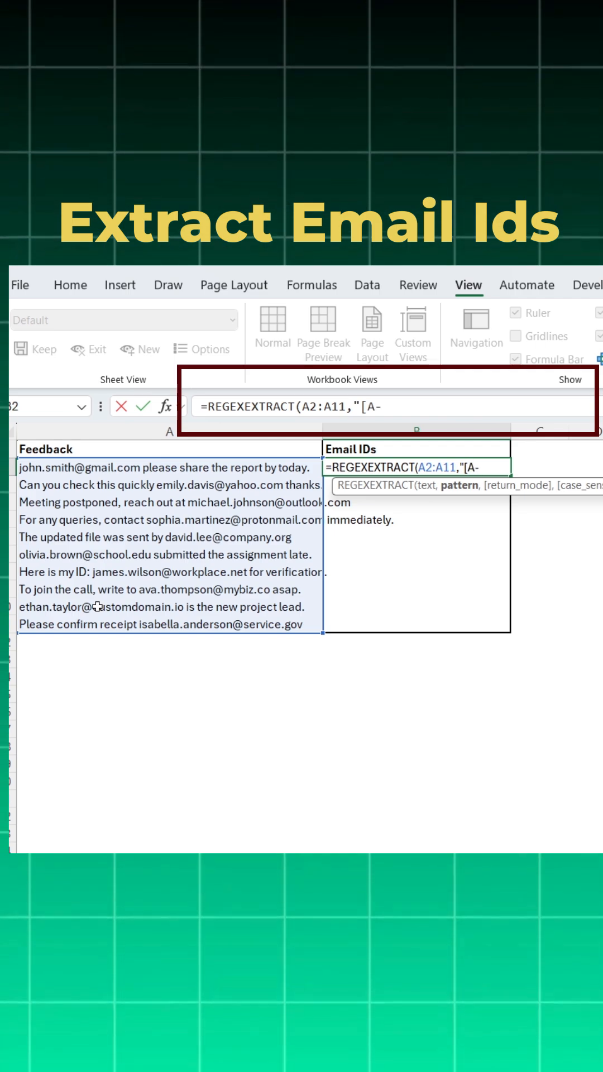
pyautogui.write('Za-z')
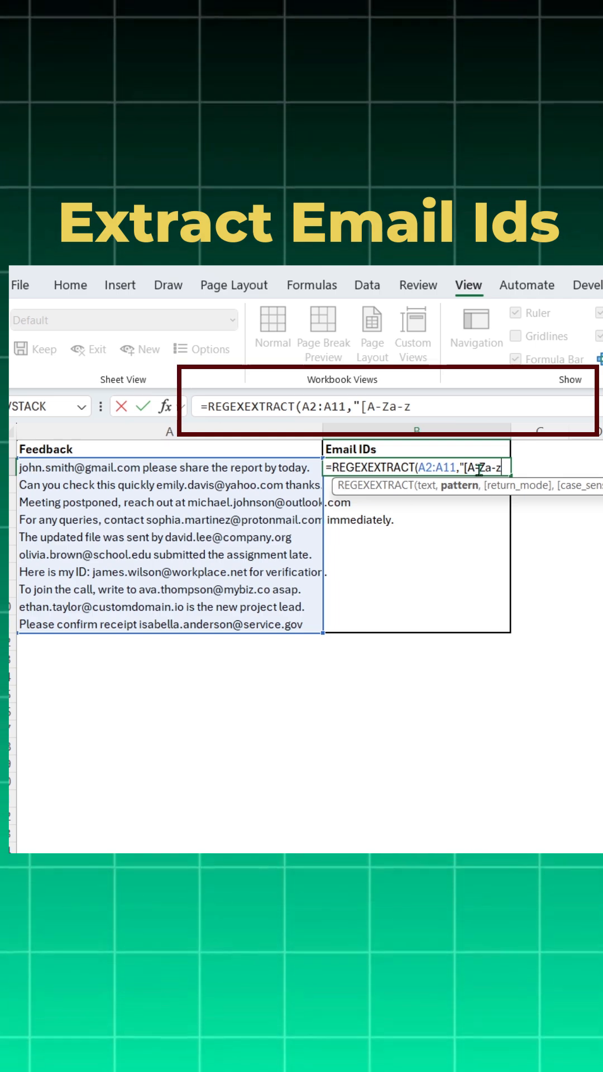
pyautogui.moveTo(489, 471)
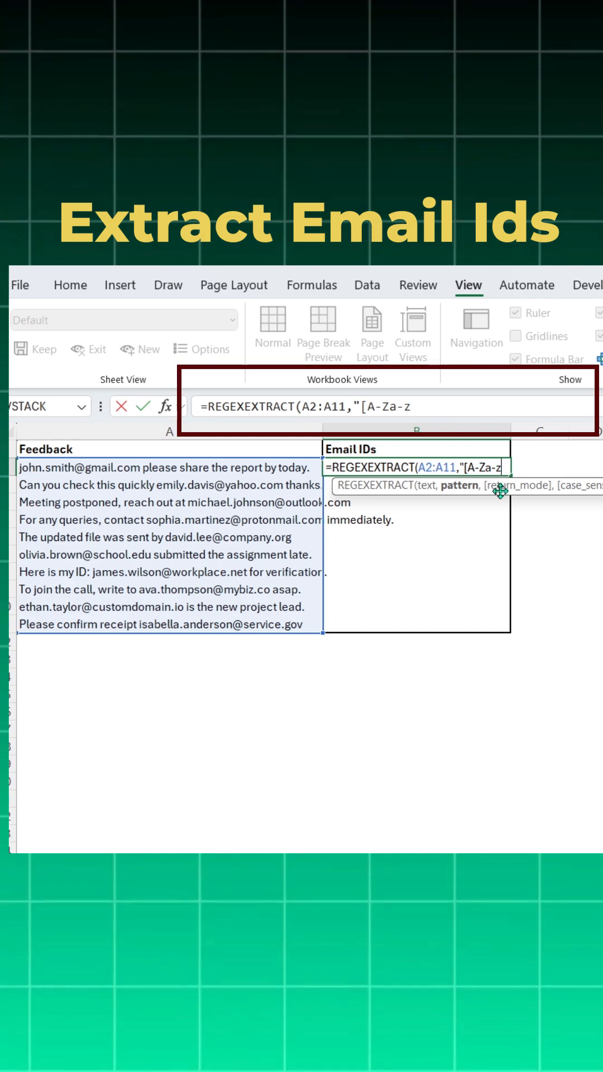
pyautogui.write('.')
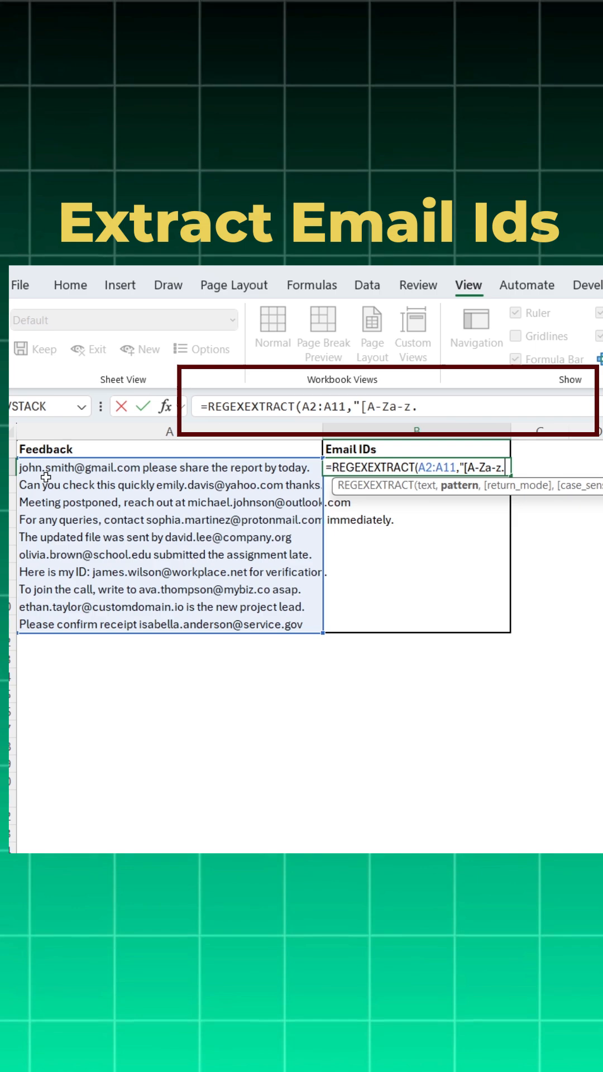
pyautogui.moveTo(185, 611)
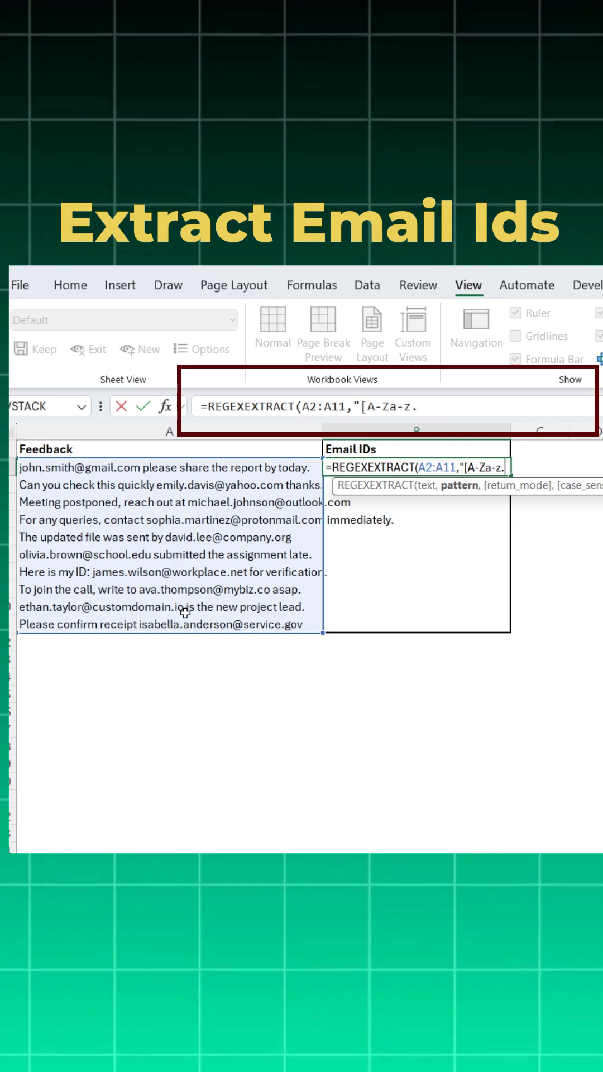
pyautogui.write('_')
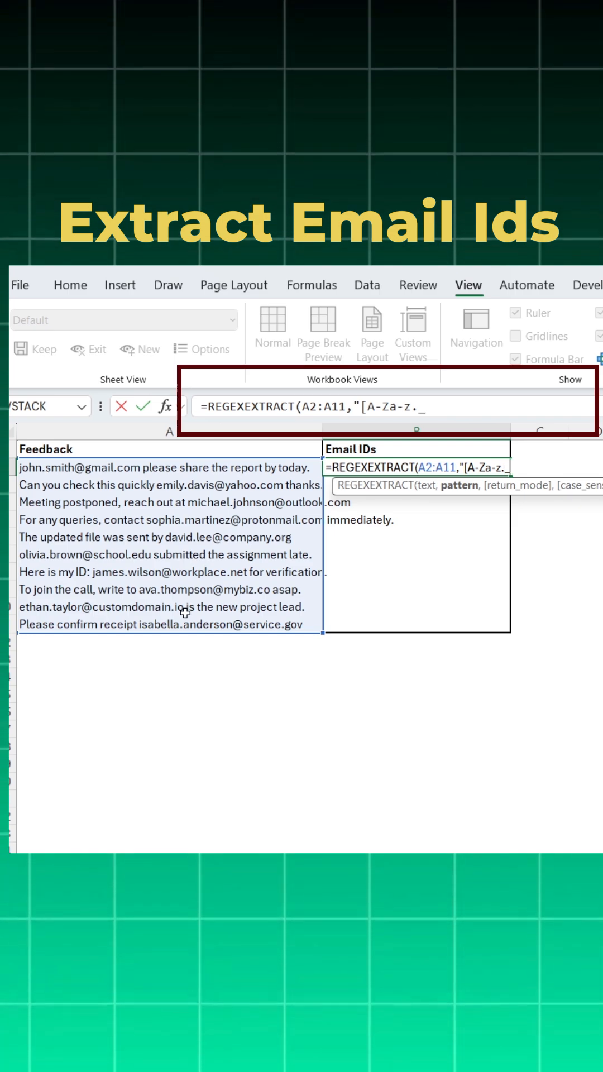
pyautogui.write(']')
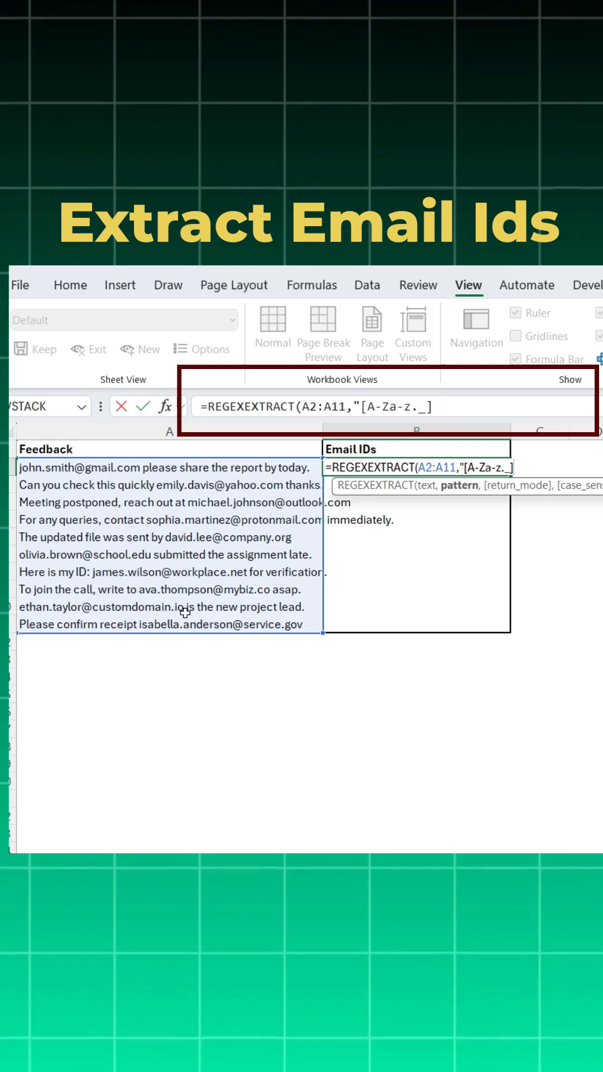
pyautogui.write('+')
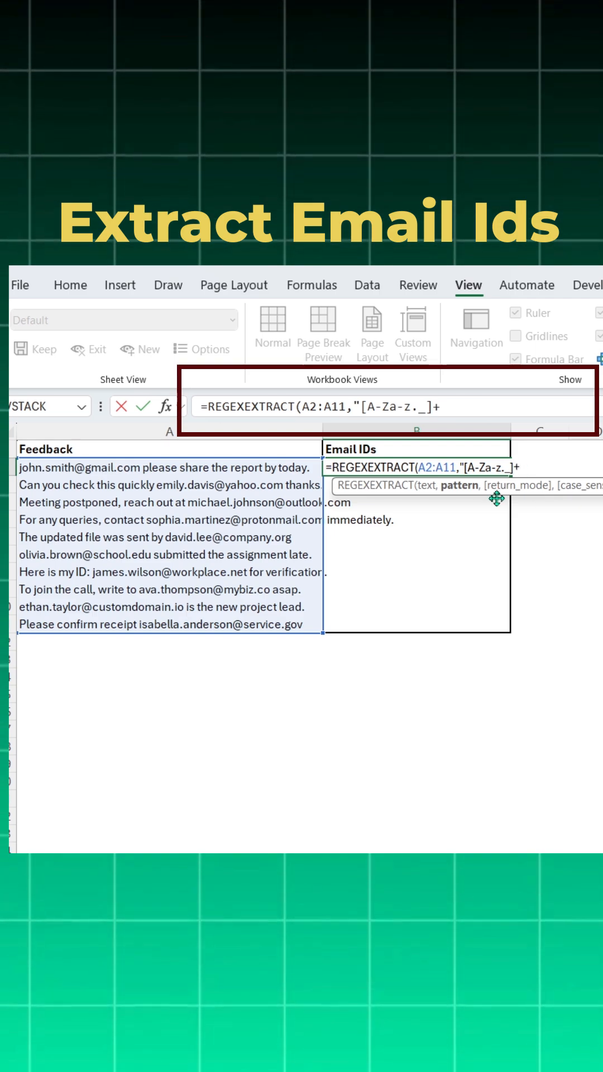
pyautogui.moveTo(496, 520)
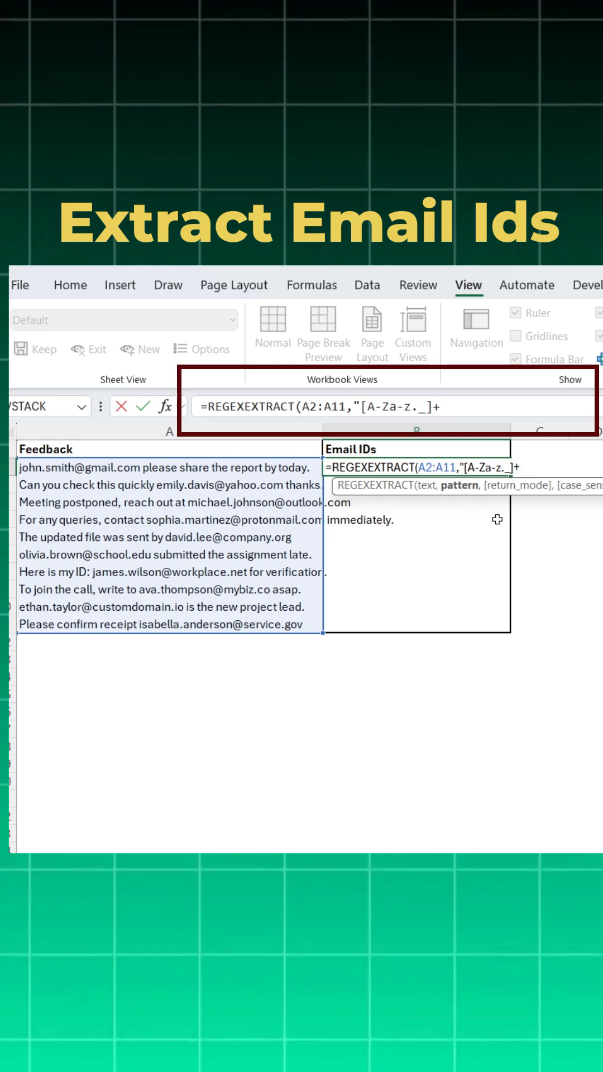
# Extend the pattern with @[A-Za-z._]+" to match the domain and close the string.
pyautogui.write('@')
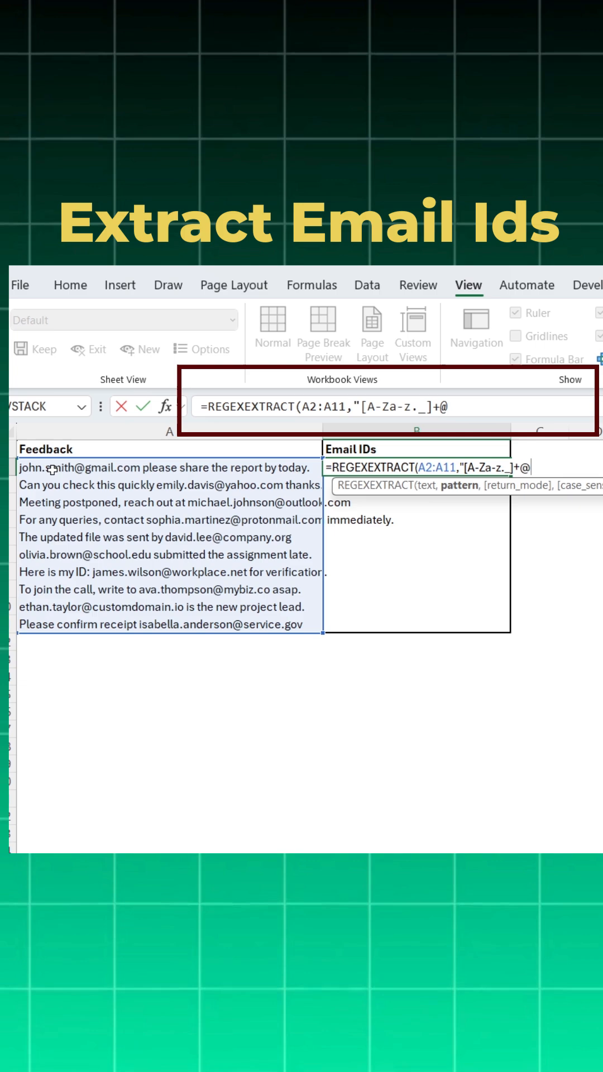
pyautogui.moveTo(463, 600)
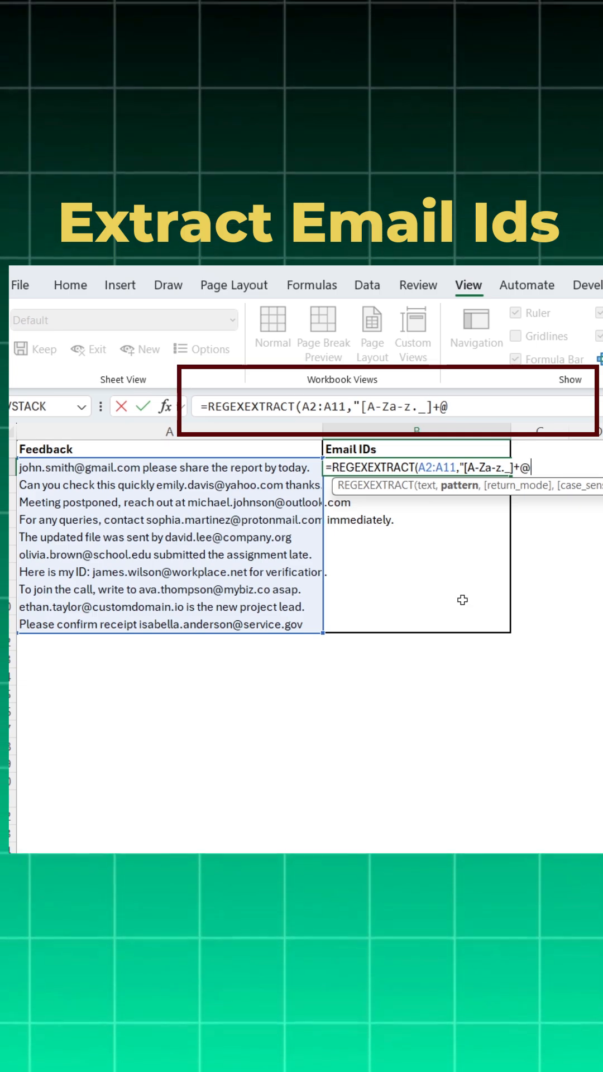
pyautogui.write('[')
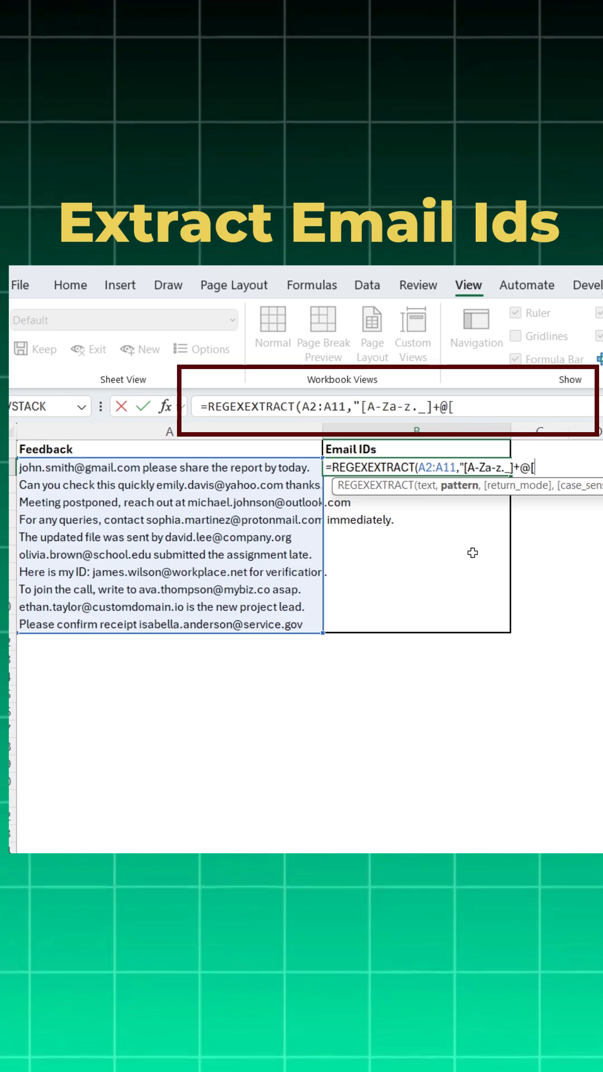
pyautogui.write('A-Za-z._')
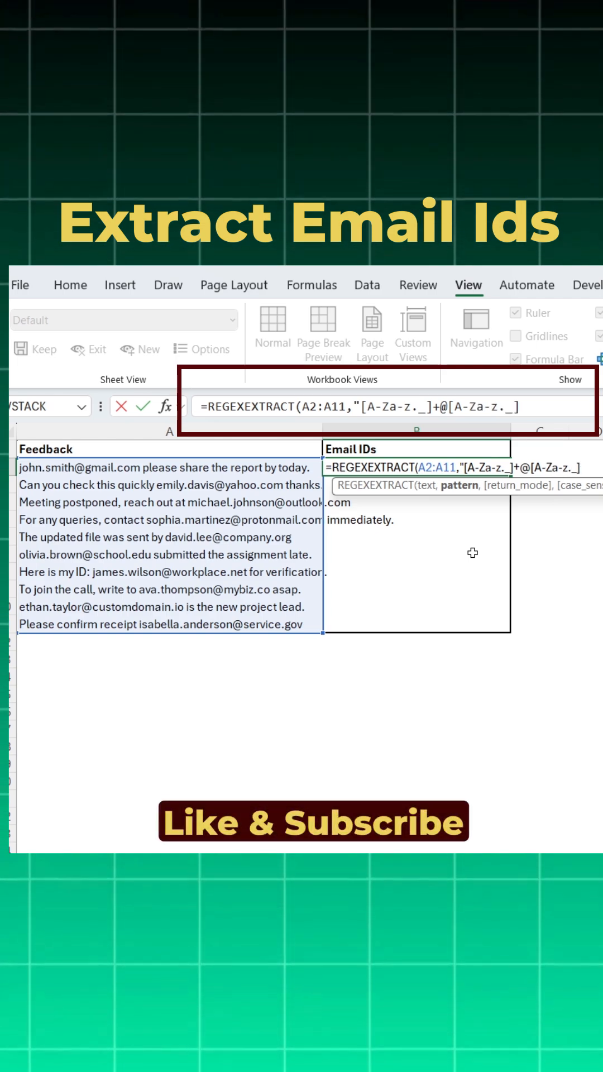
pyautogui.write('+"')
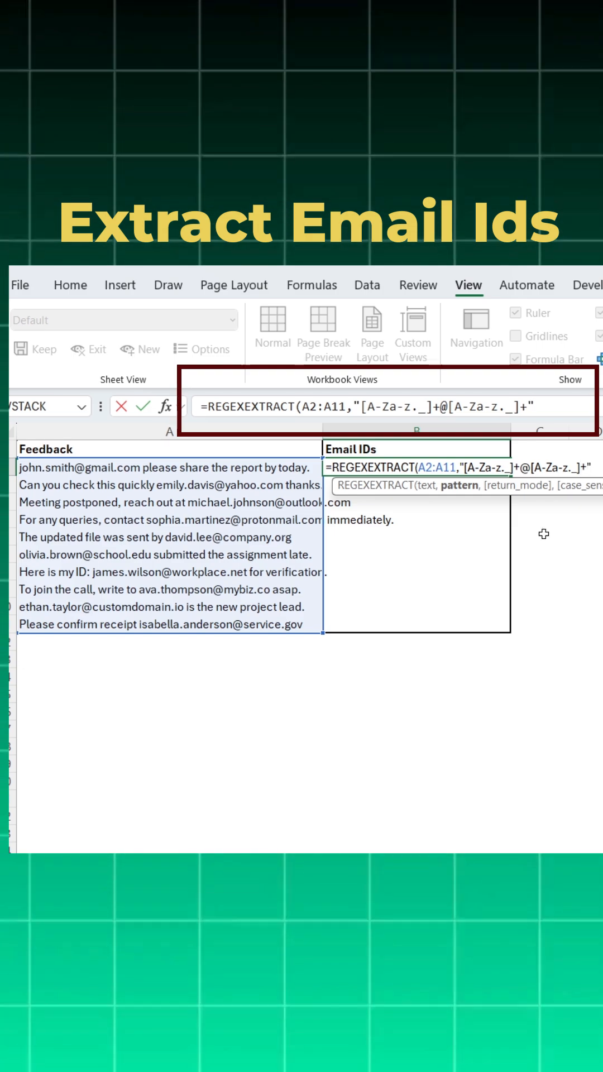
# Commit =REGEXEXTRACT(A2:A11,"[A-Za-z._]+@[A-Za-z._]+") so emails spill down B2:B11, then reopen it.
pyautogui.press('enter')
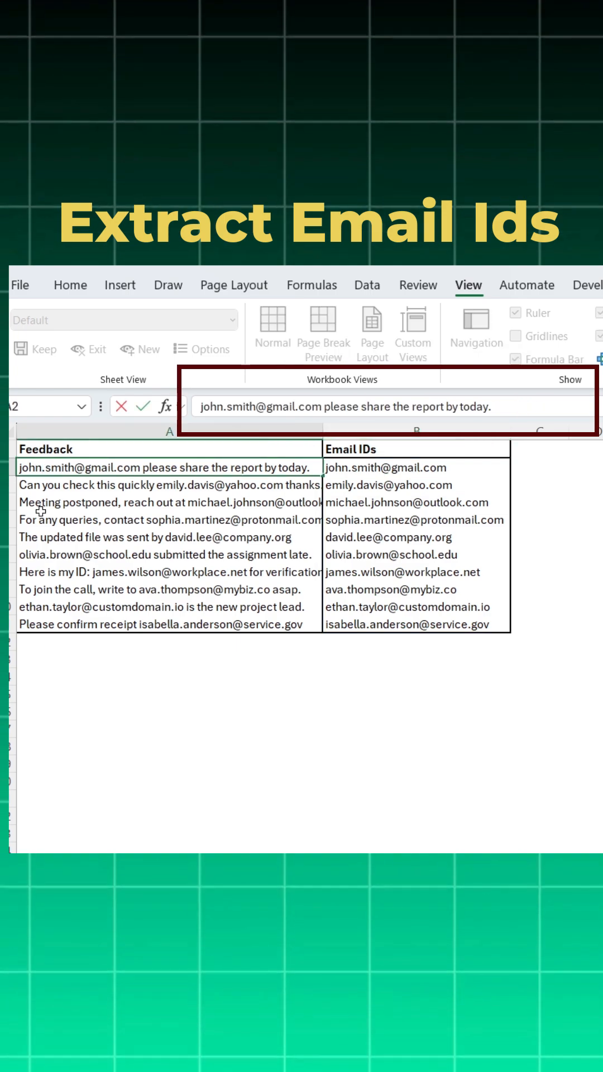
pyautogui.write('=REGEXEXTRACT(A2:A11,"[A-Za-z._]+@[A-Za-z._]+")')
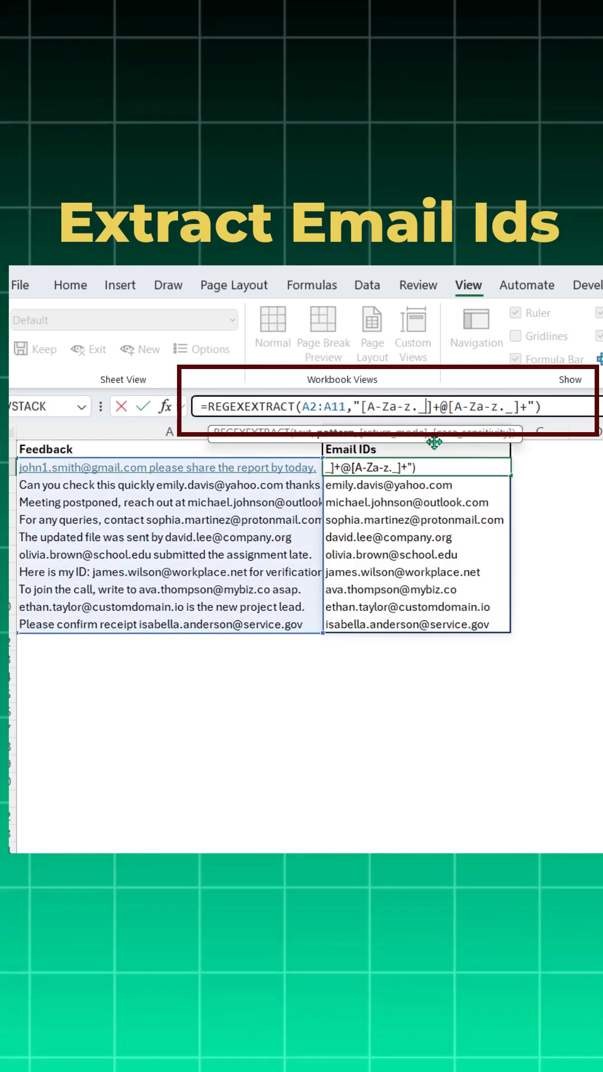
# Insert 0-9 into the username character class so addresses with digits match.
pyautogui.write('0-9')
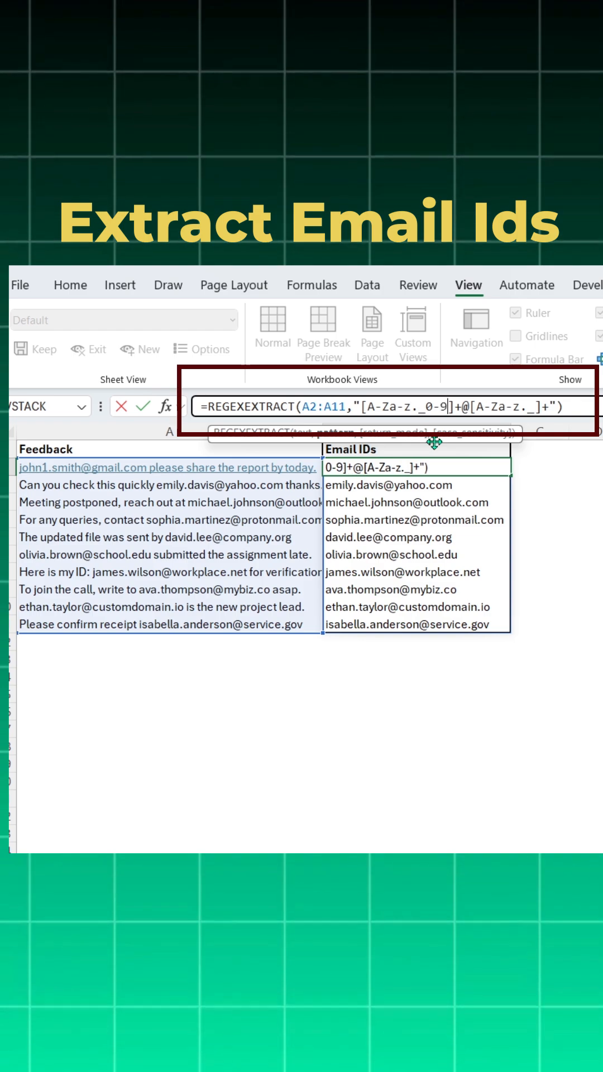